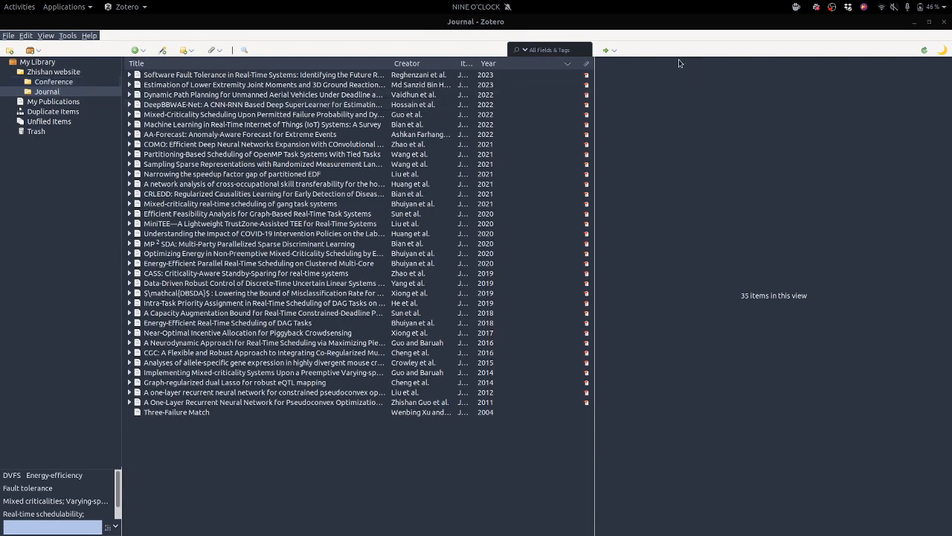
Switch from the Journal collection to the Conference collection under Zhishan website.
click(54, 80)
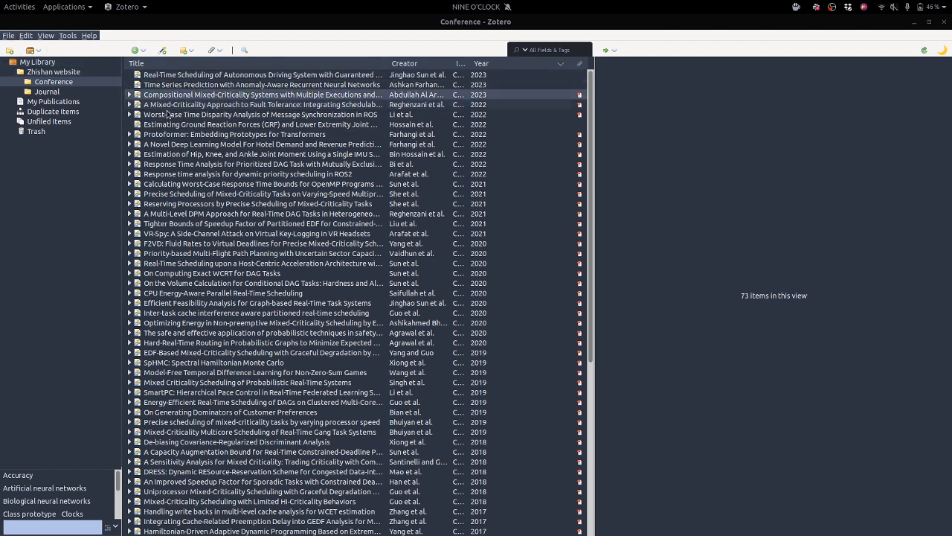
Look through Zotero's File menu options.
click(9, 36)
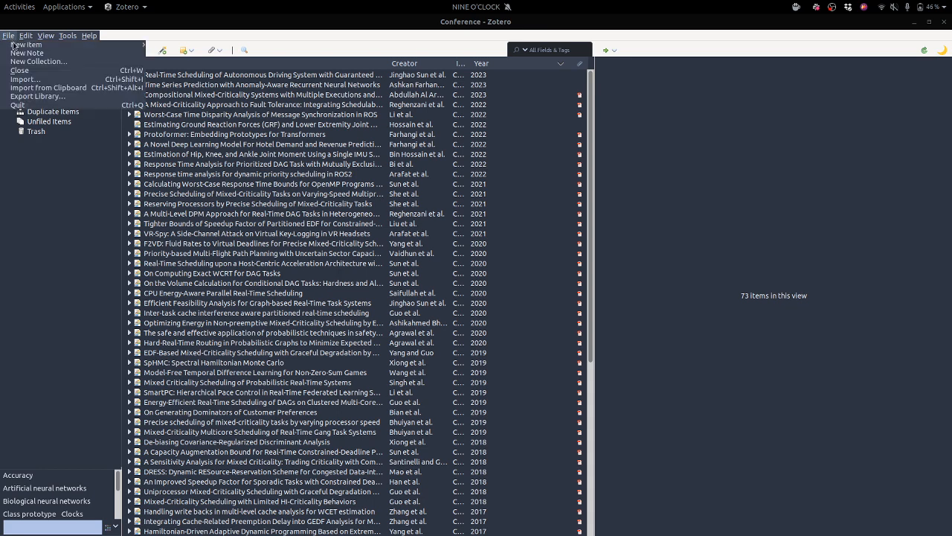
mouse_move(48, 88)
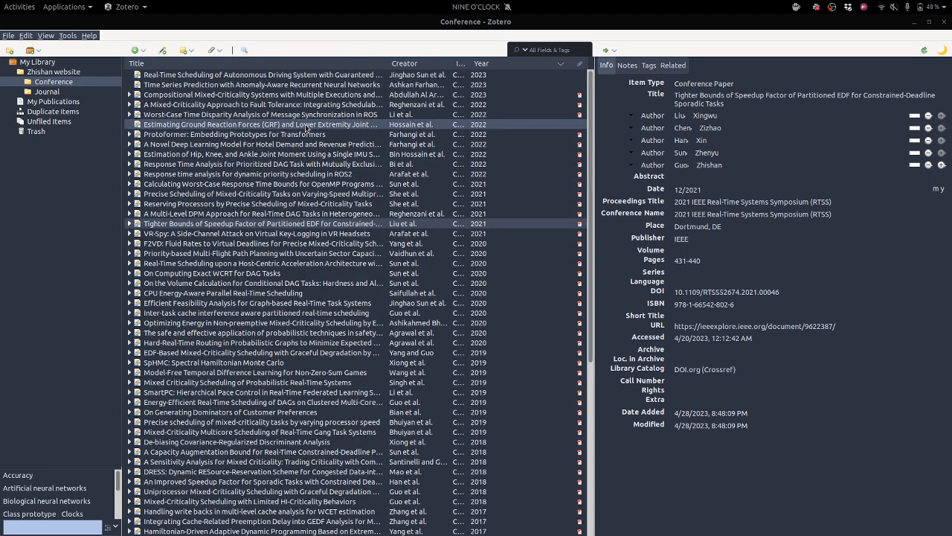
Show the context actions for the ground reaction forces paper, then for the Conference collection.
right_click(261, 125)
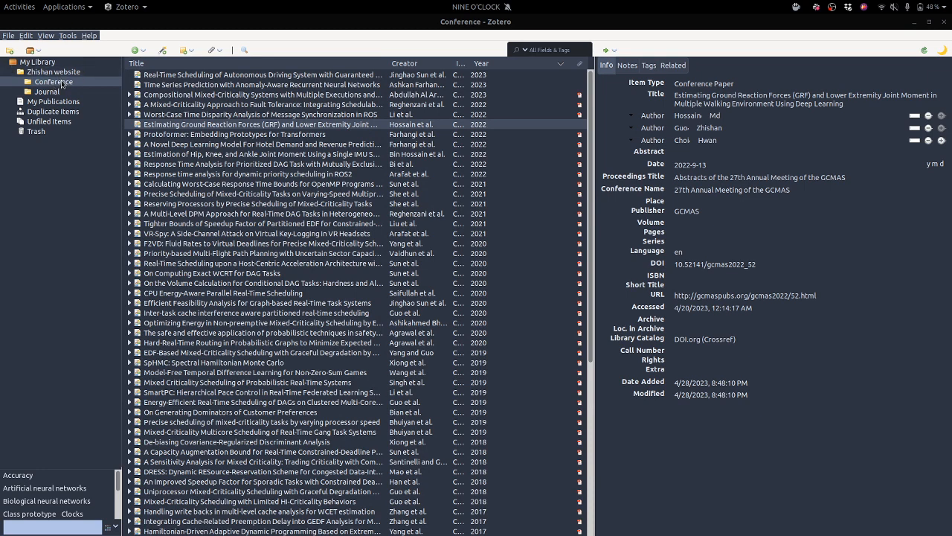
right_click(53, 80)
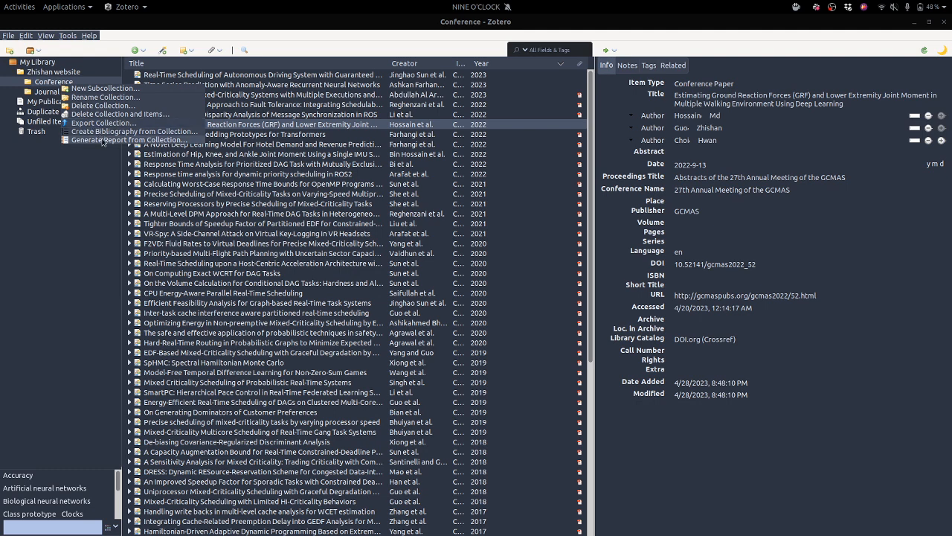
mouse_move(83, 131)
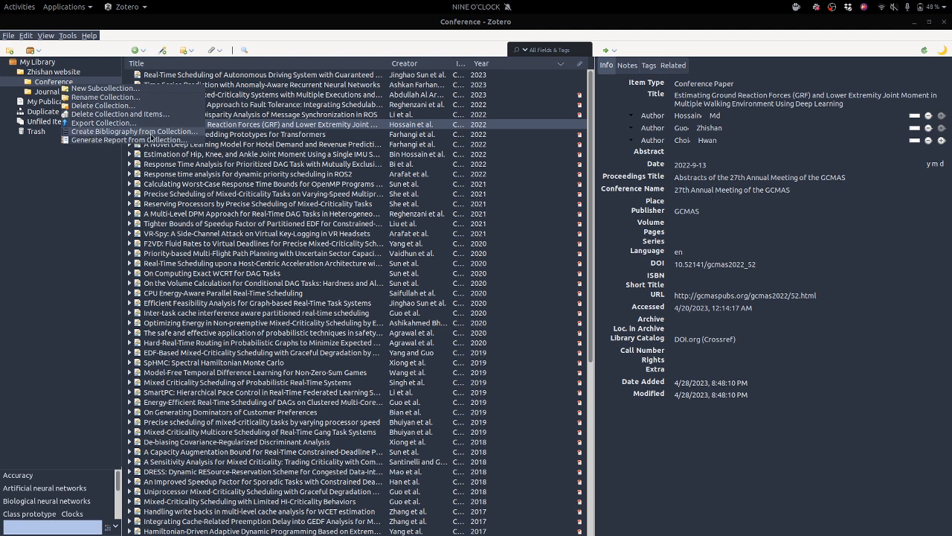
Export the collection as an IEEE HTML bibliography, overwriting Conference3.html.
click(133, 131)
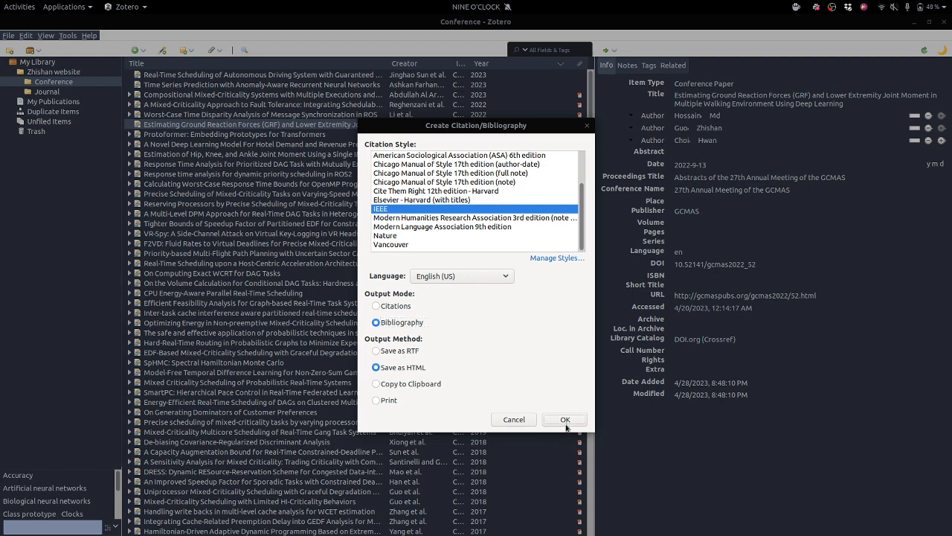
click(564, 419)
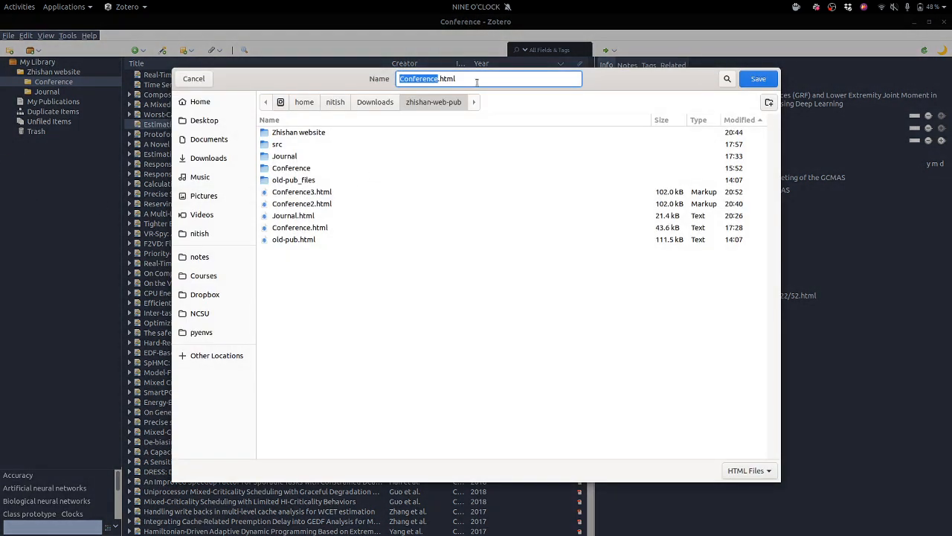
click(302, 190)
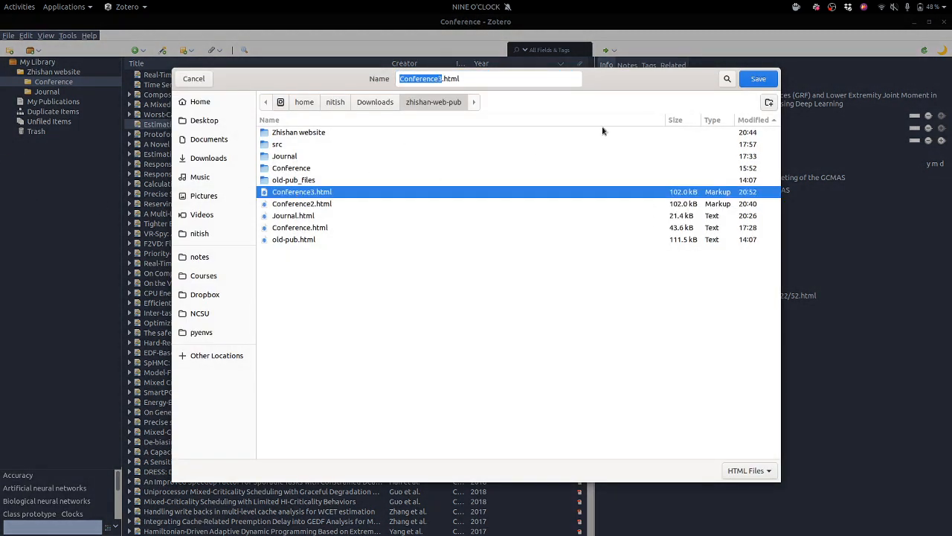
click(759, 77)
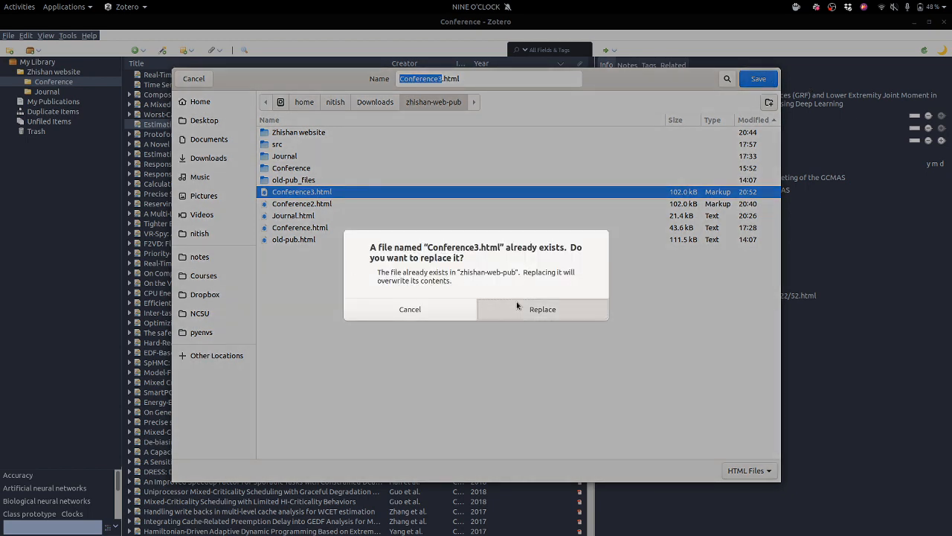
click(541, 308)
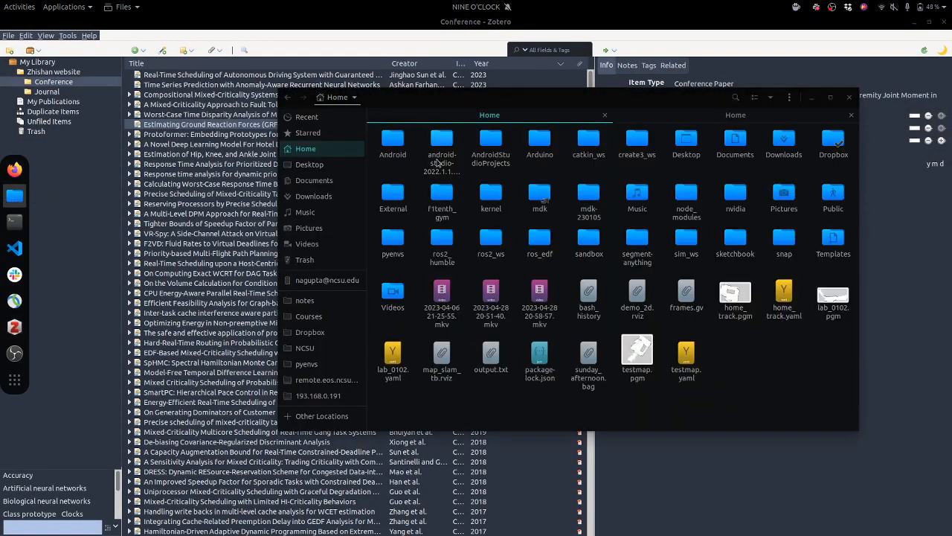
Locate Conference3.html in the zhishan-web-pub folder and open it in Chrome.
click(312, 196)
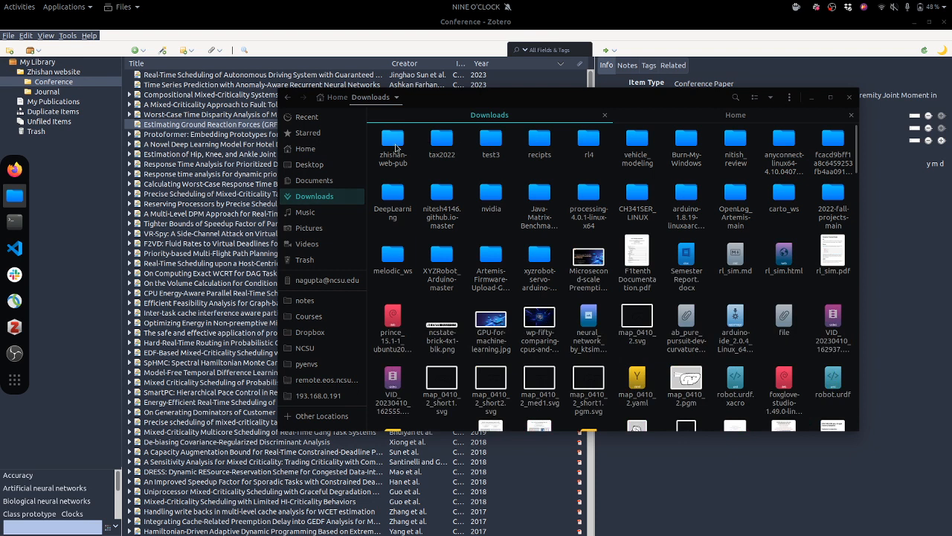
double_click(393, 140)
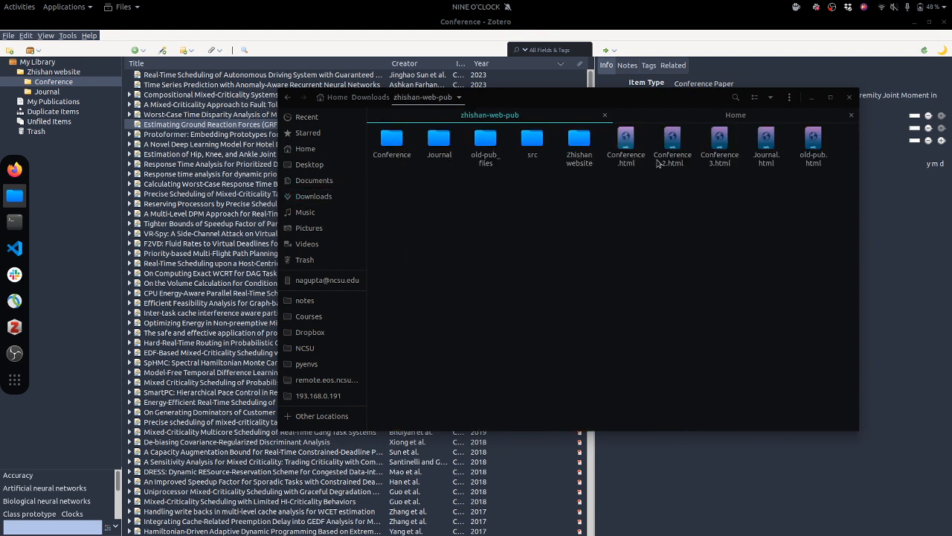
click(718, 141)
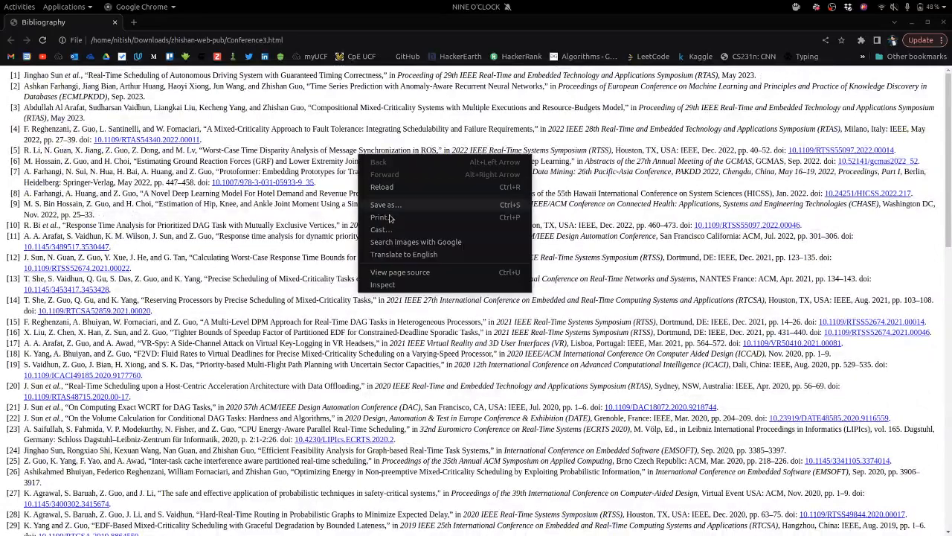
mouse_move(405, 253)
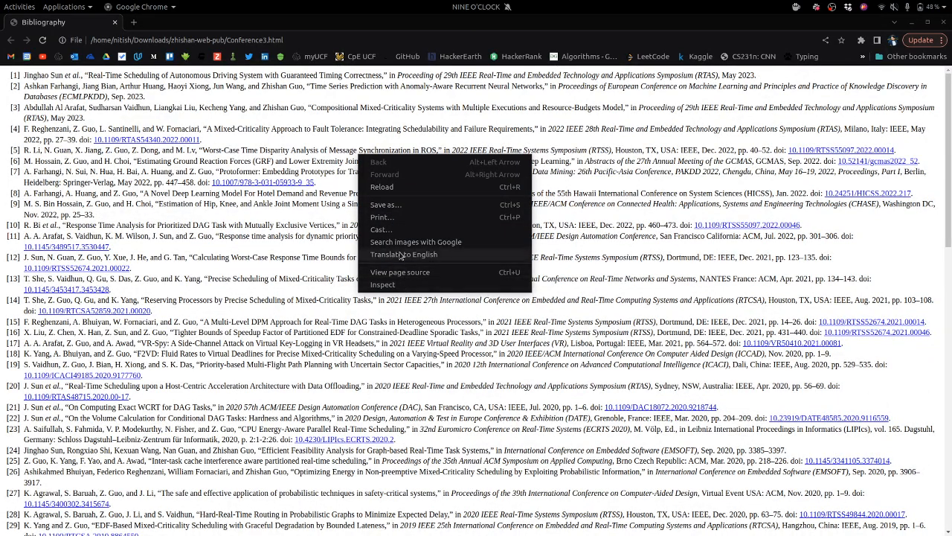
Send the bibliography page to Chrome's print dialog.
click(381, 218)
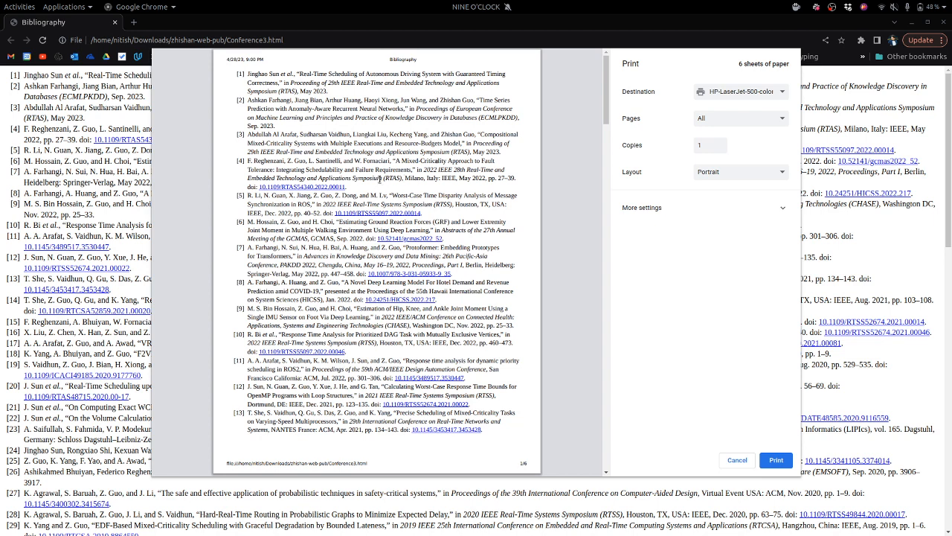
mouse_move(663, 428)
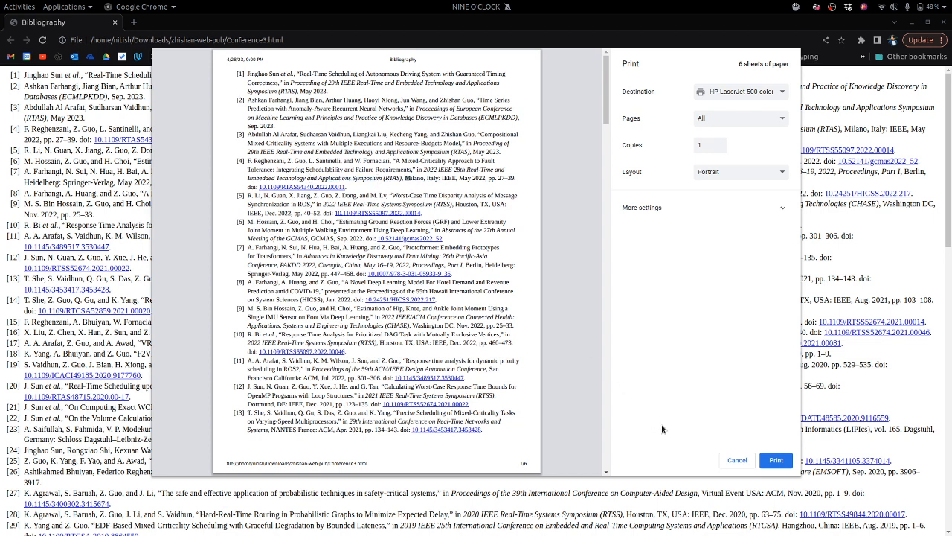
mouse_move(762, 482)
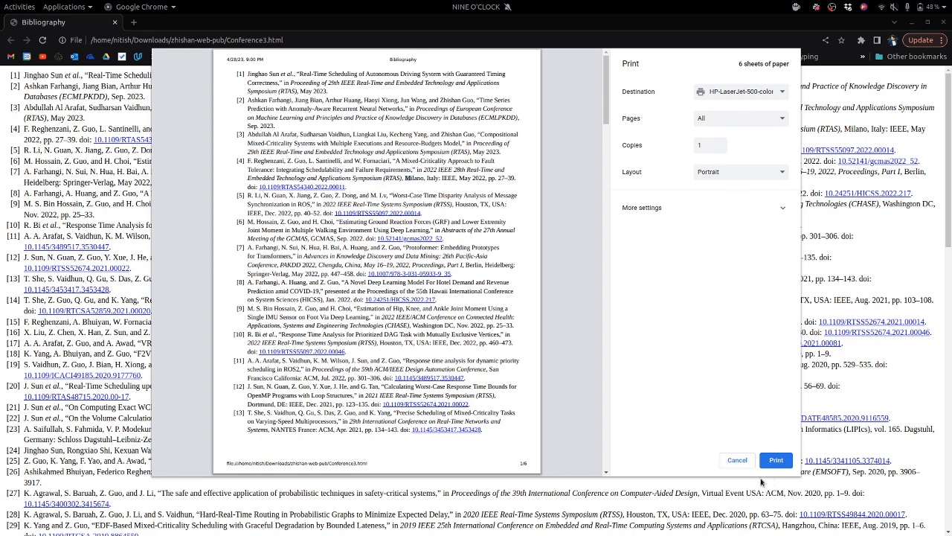